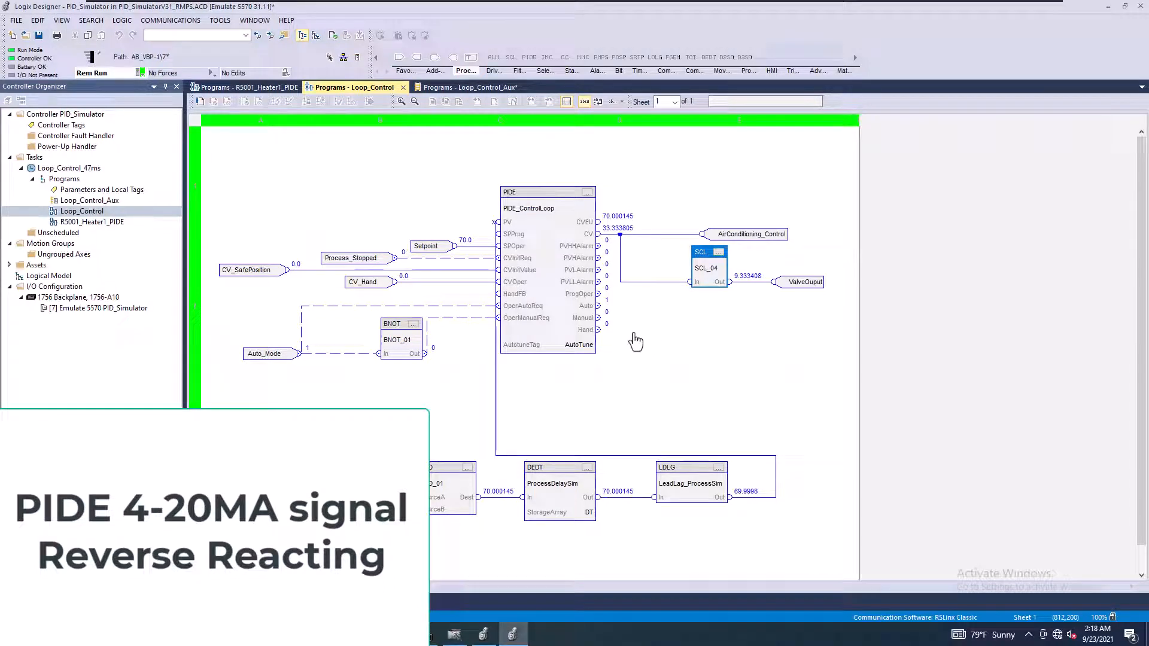
pyautogui.moveTo(712, 284)
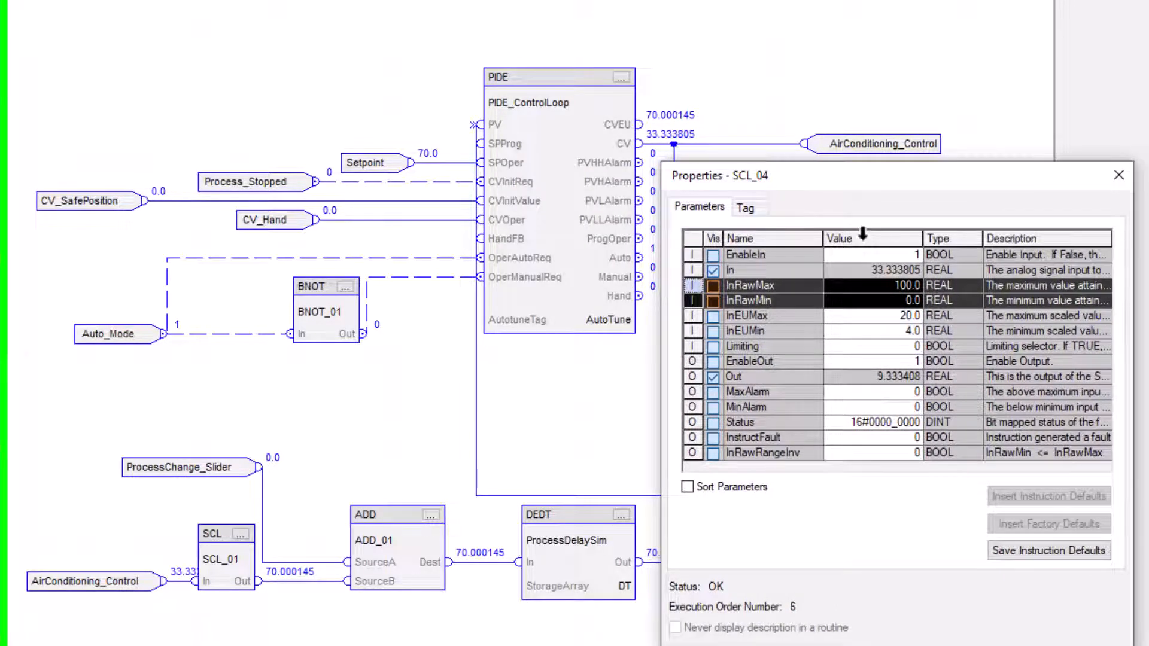
# Step: Select SCL_04's InEUMax parameter and begin editing its value for the reversed 4/20 range
pyautogui.click(748, 316)
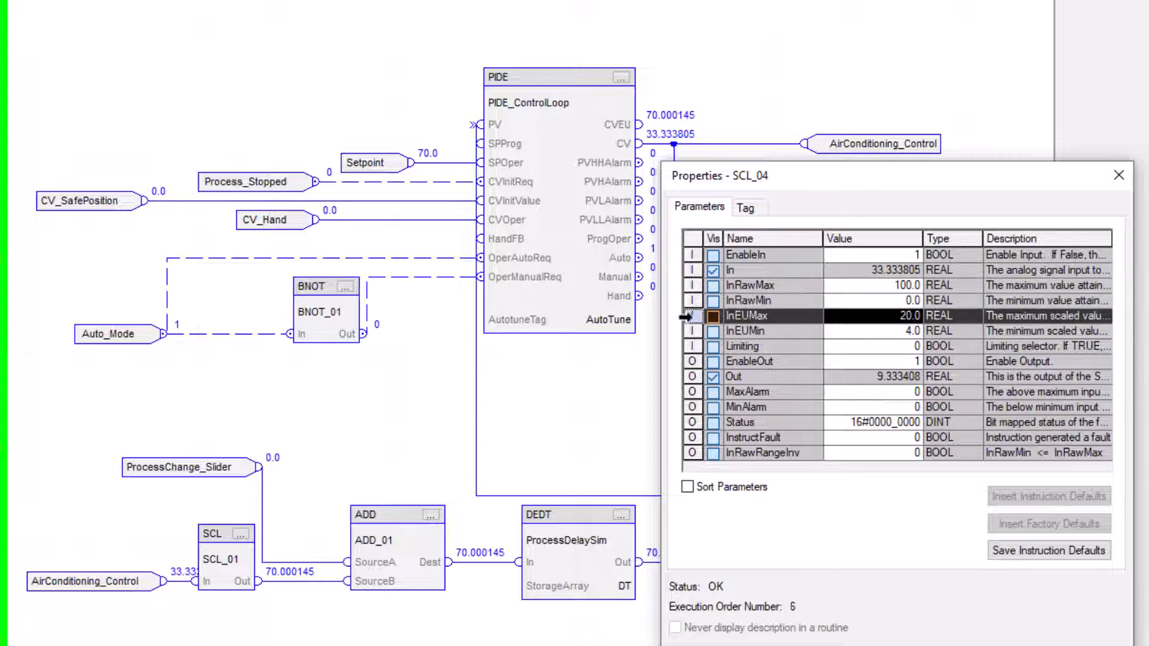
pyautogui.click(762, 331)
pyautogui.write('4')
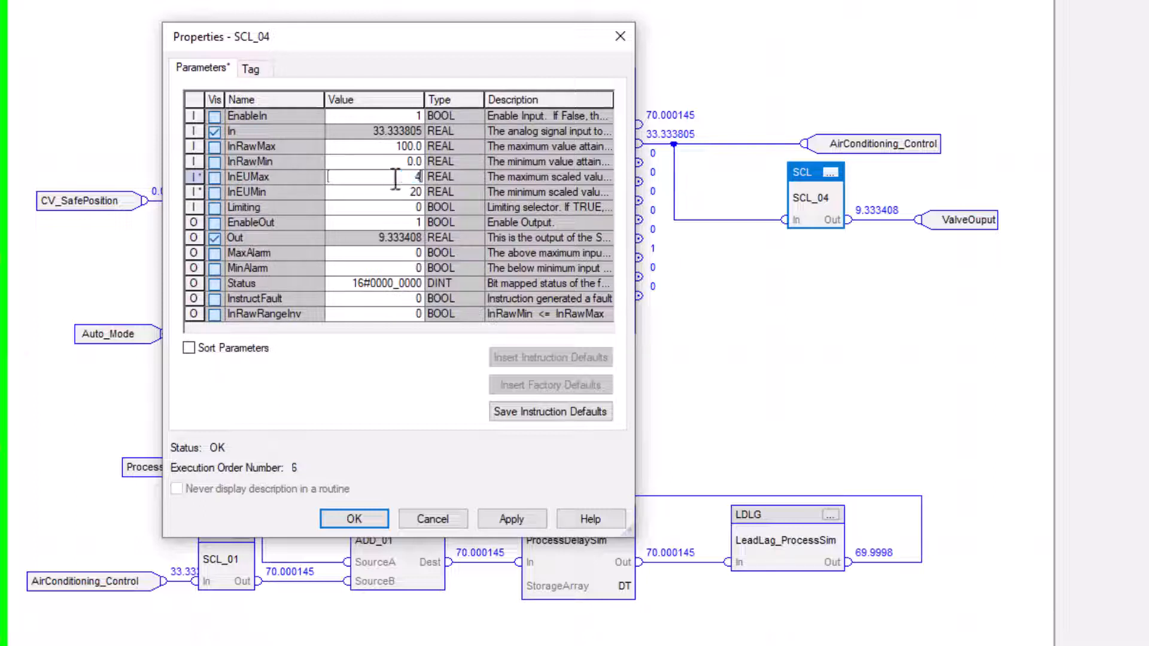
pyautogui.moveTo(284, 215)
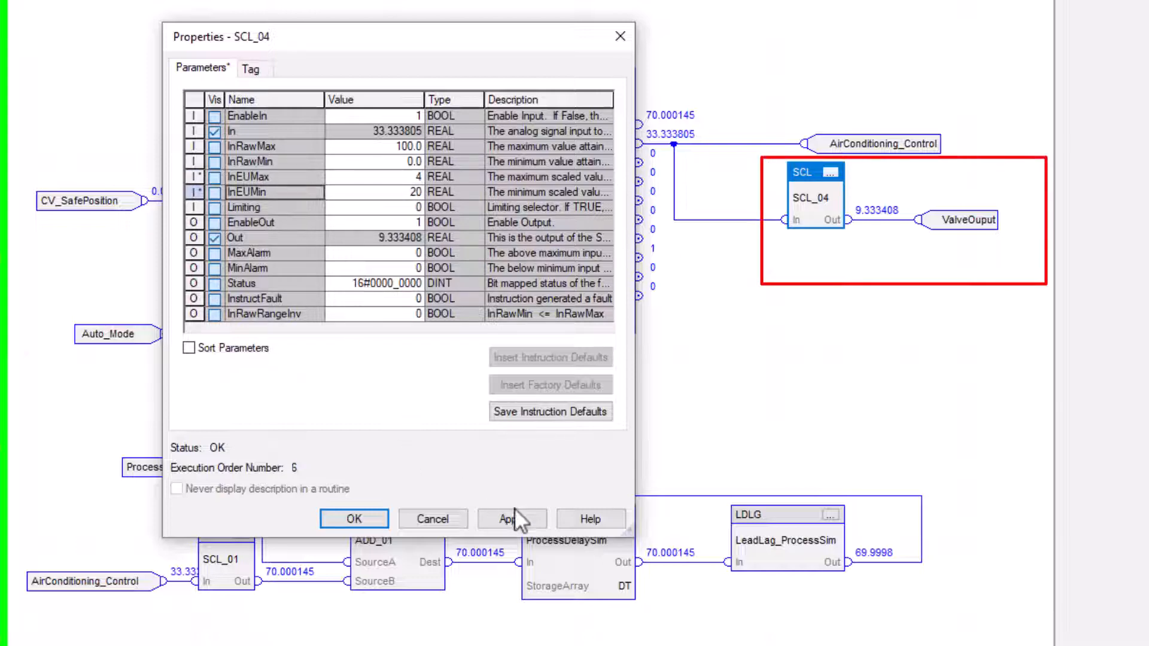
# Step: Apply the reversed 4/20 scaling to SCL_04 so its output reads about 14.67
pyautogui.click(353, 519)
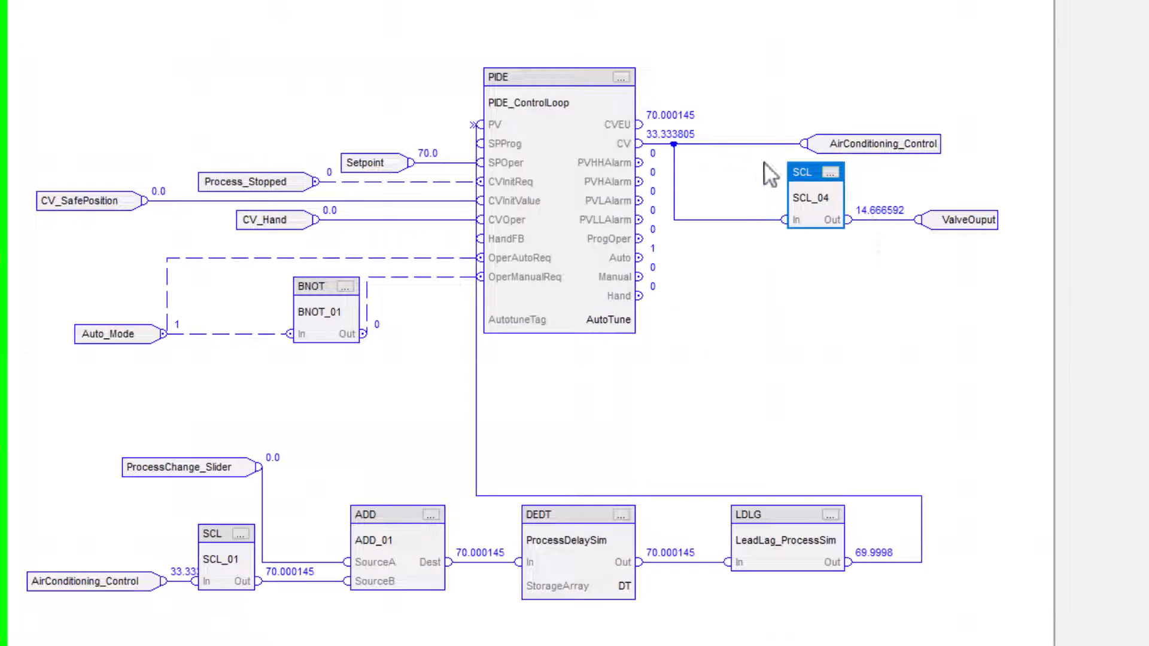
pyautogui.moveTo(847, 219)
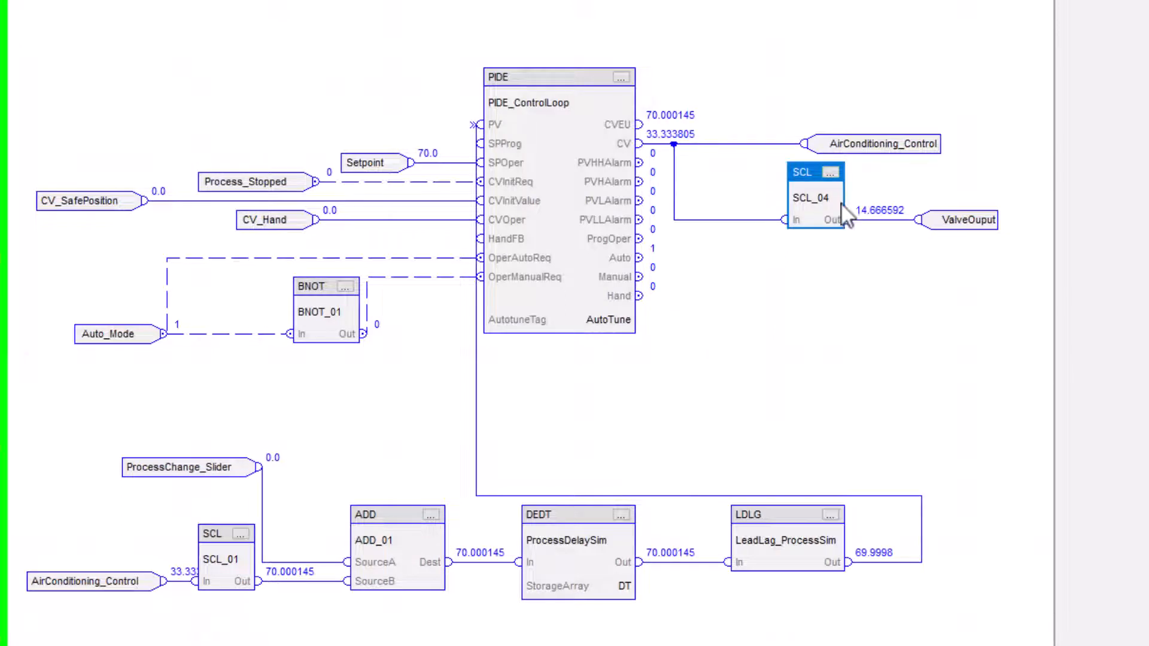
pyautogui.moveTo(883, 312)
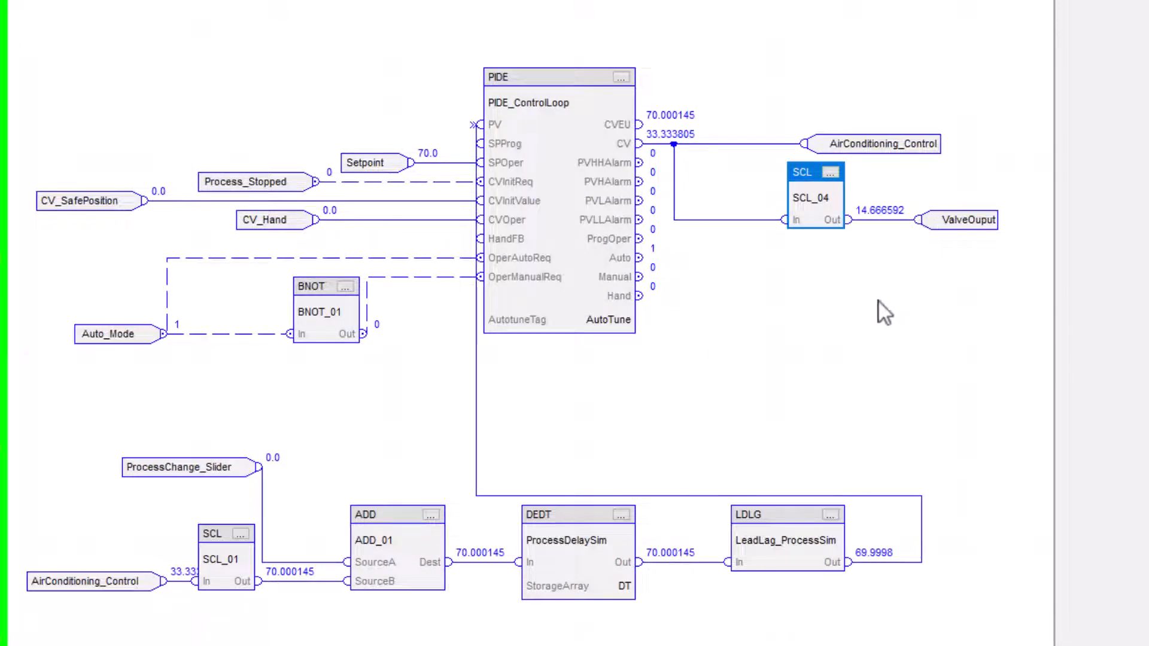
pyautogui.moveTo(898, 312)
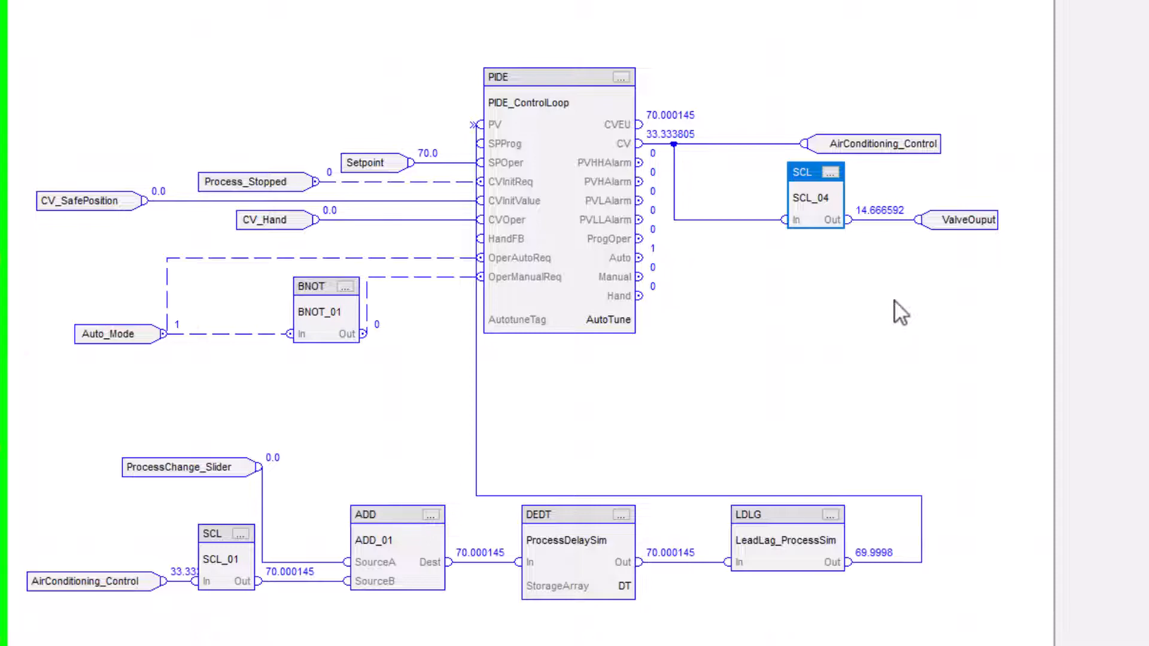
pyautogui.moveTo(804, 244)
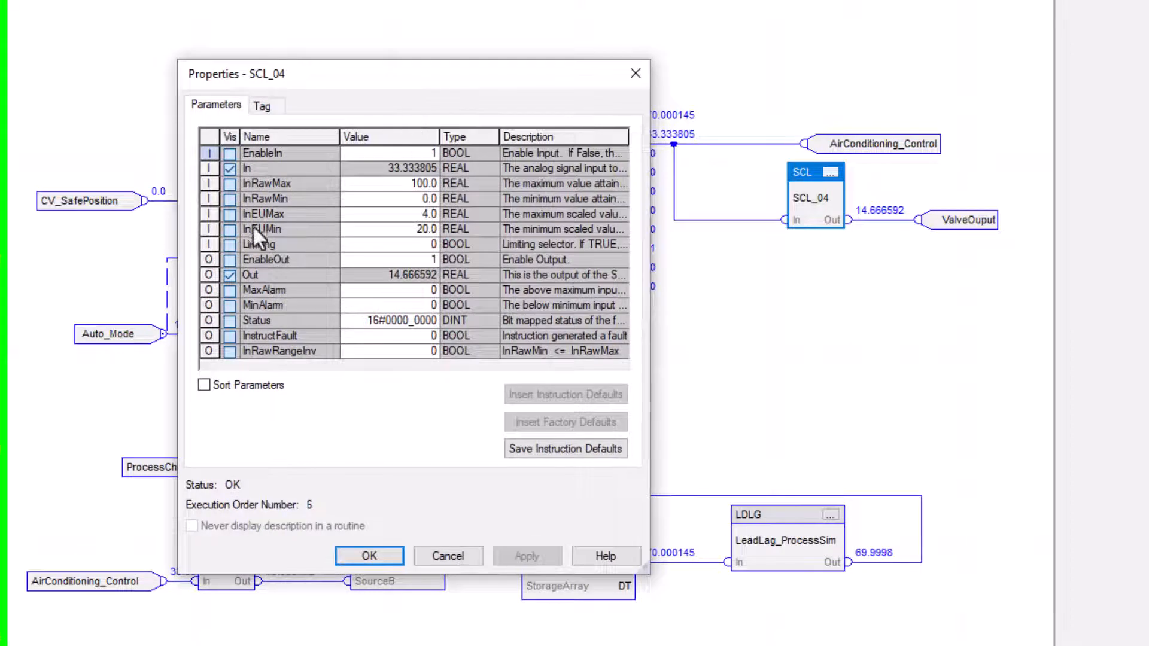
pyautogui.moveTo(212, 223)
pyautogui.write('4')
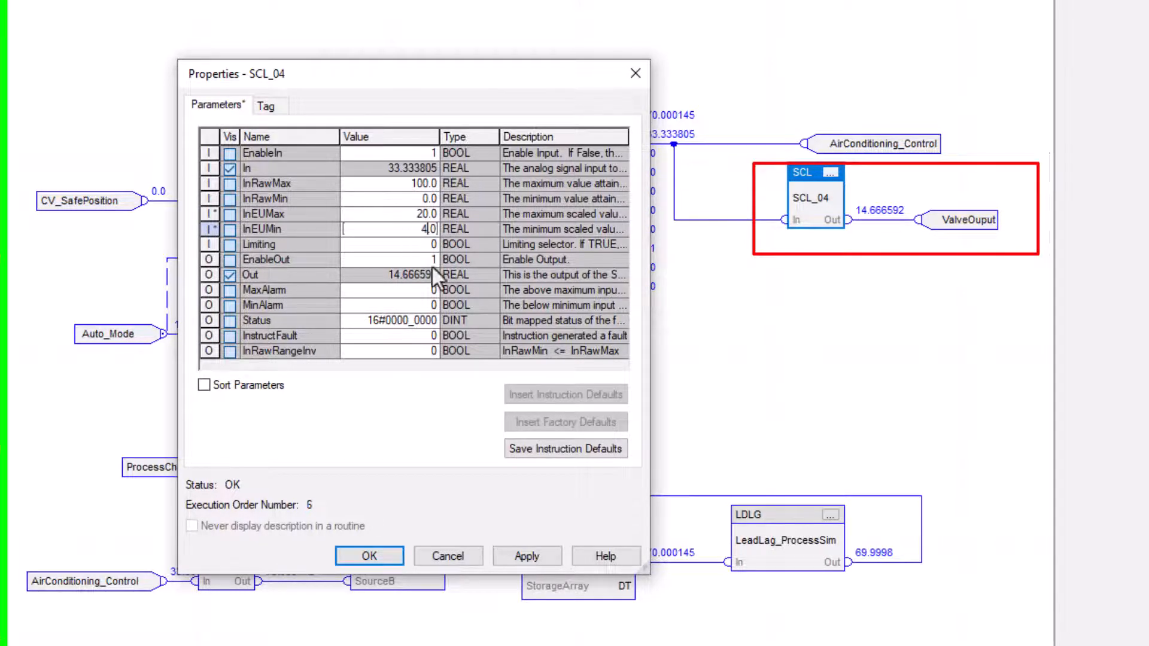
# Step: Confirm InEUMin 4.0, apply the restored 20/4 range and close SCL_04 Properties
pyautogui.click(526, 556)
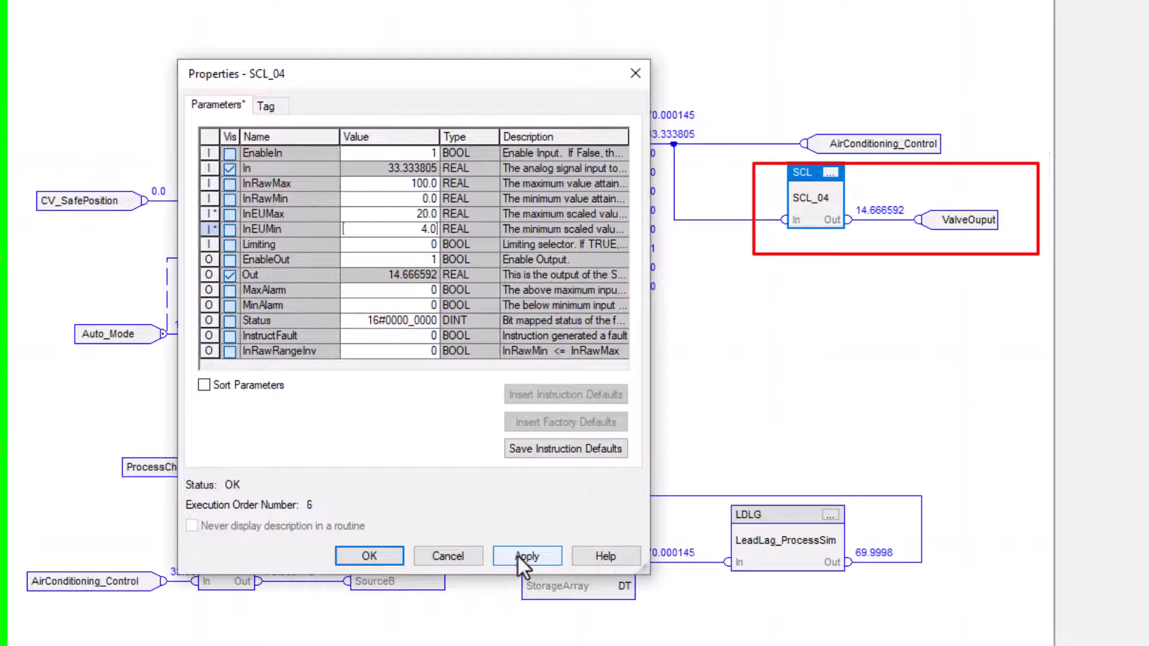
pyautogui.click(526, 557)
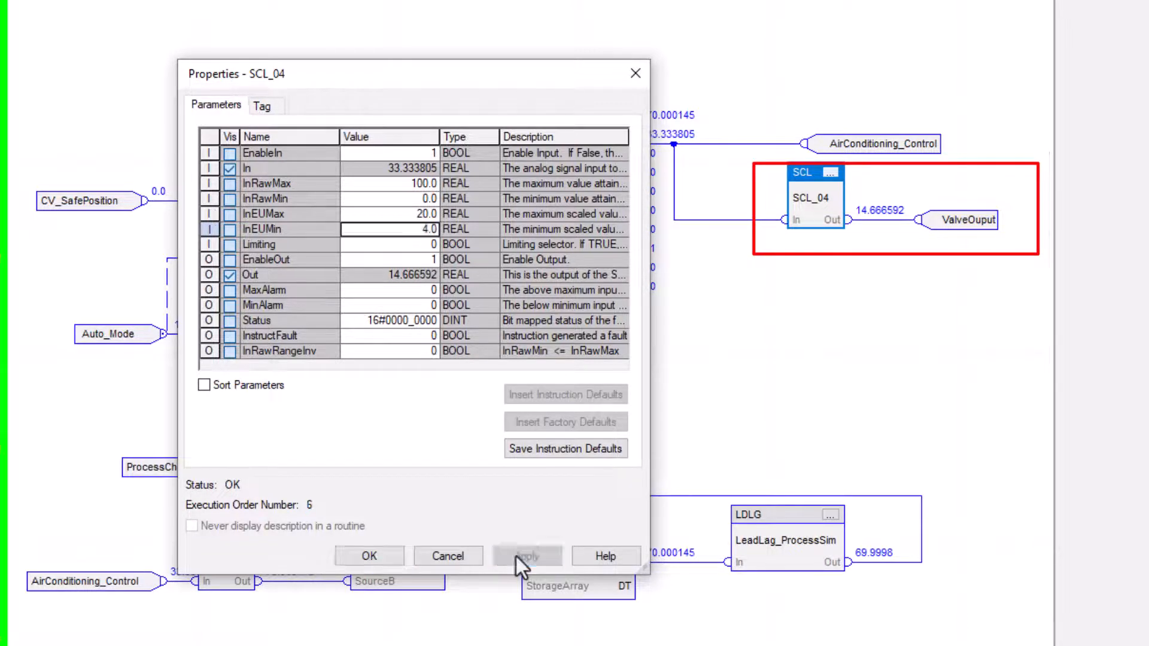
pyautogui.click(370, 556)
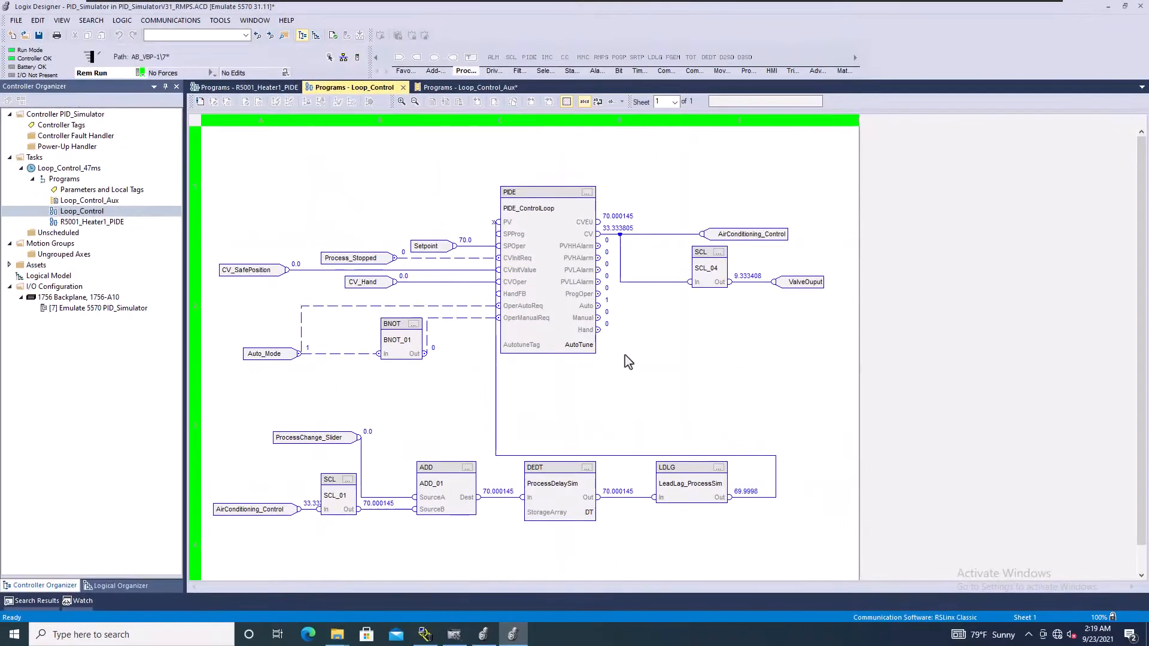
pyautogui.moveTo(623, 369)
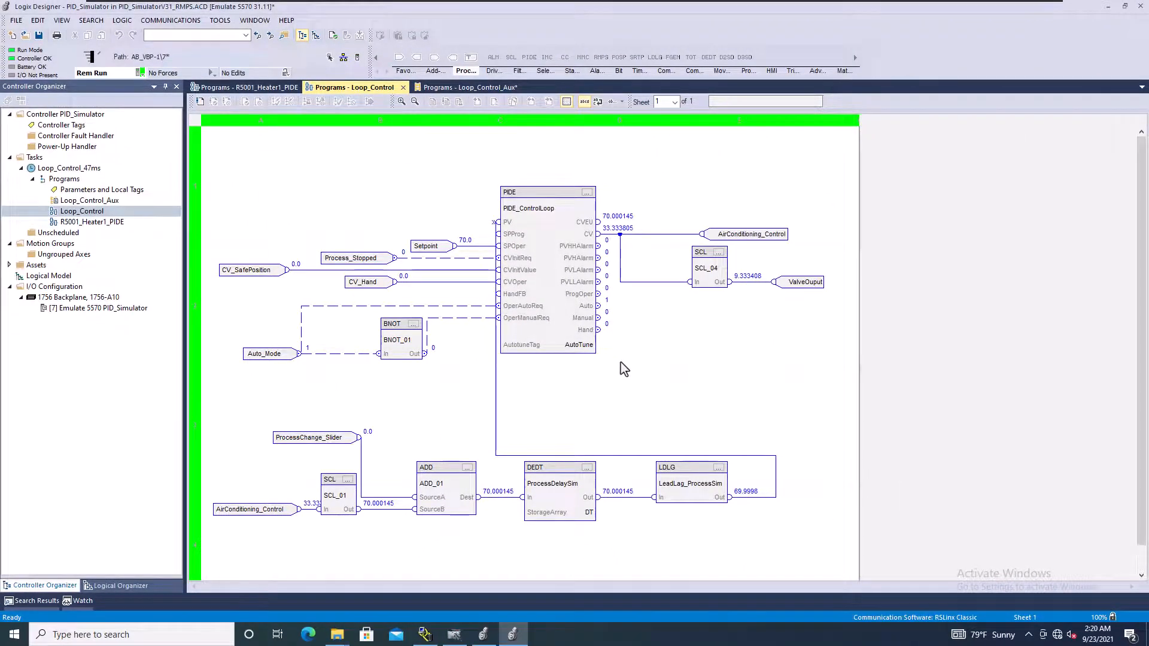